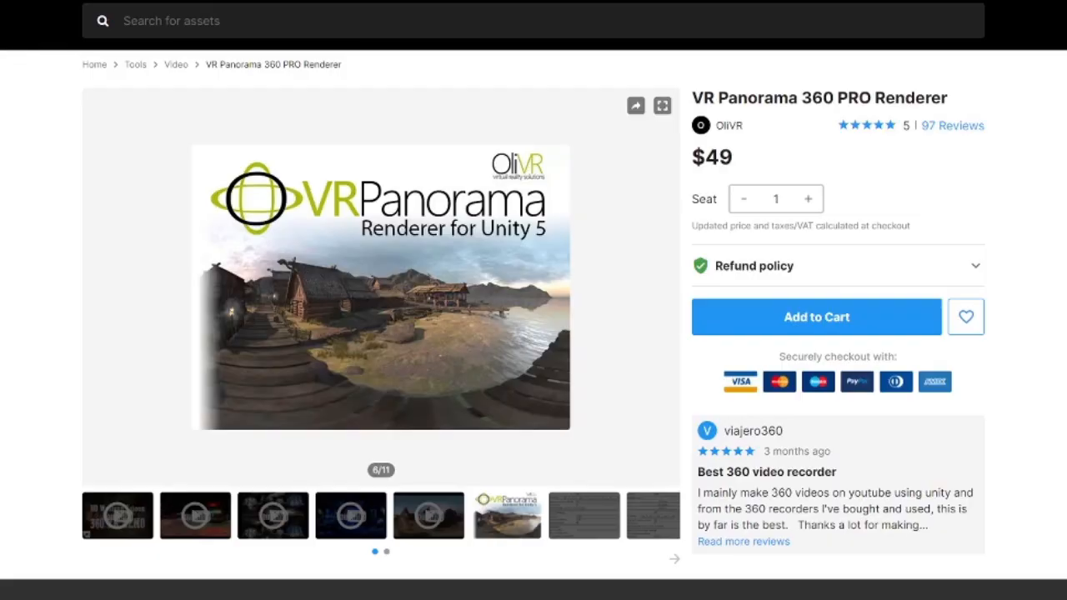
Add a VR Panorama Camera to the neon street scene from the GameObject menu.
scroll(down, 3)
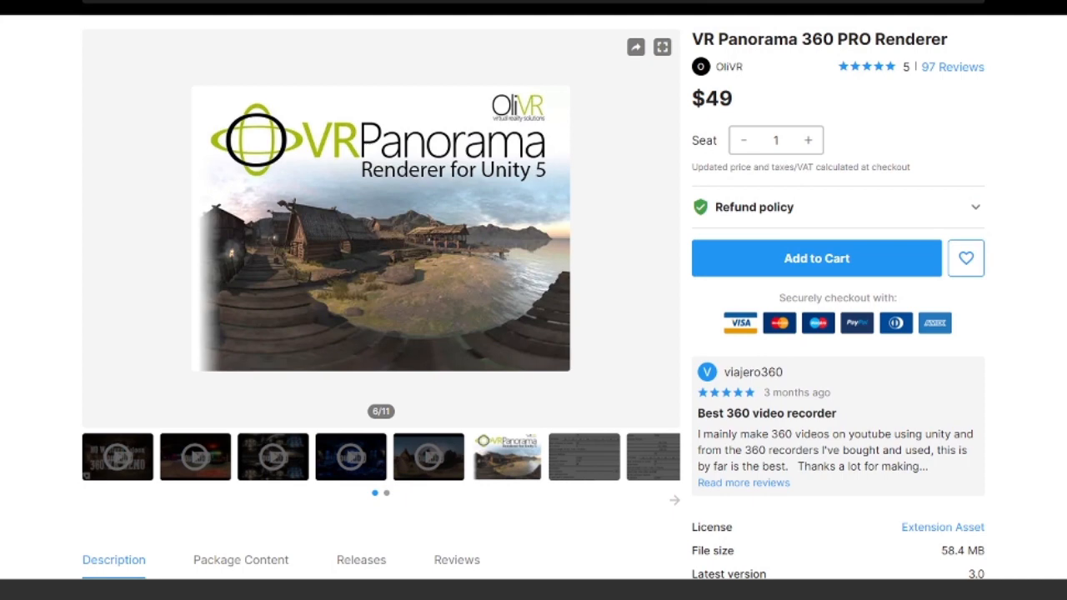
scroll(down, 3)
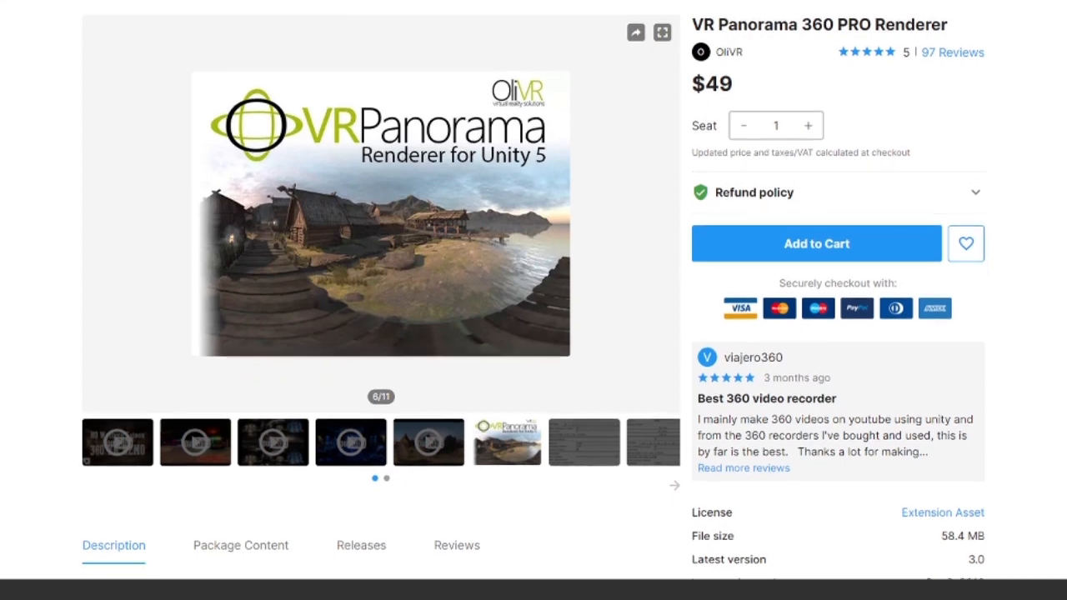
scroll(down, 3)
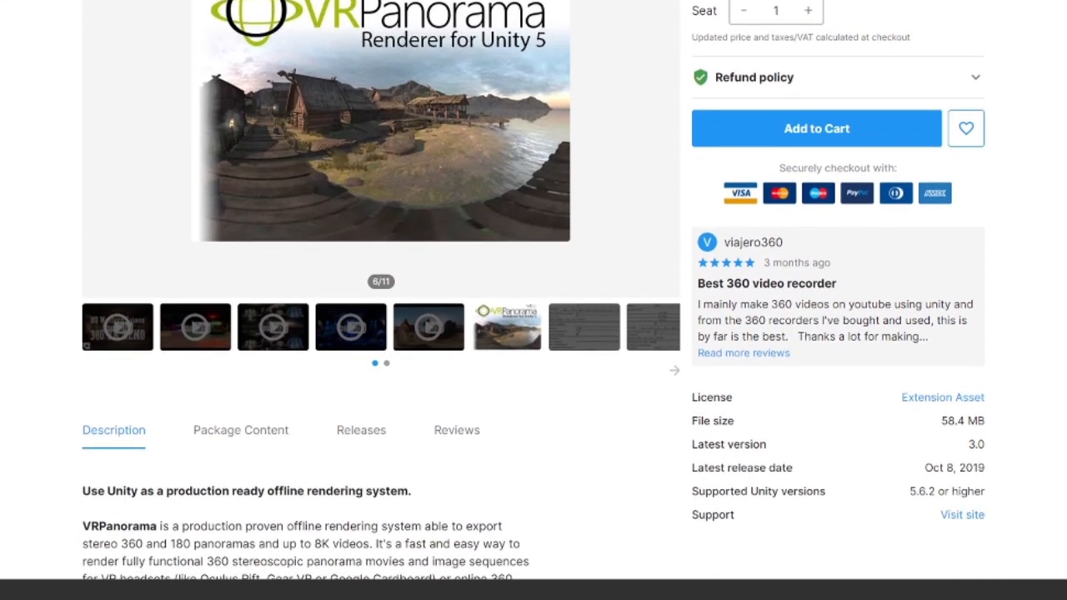
scroll(down, 3)
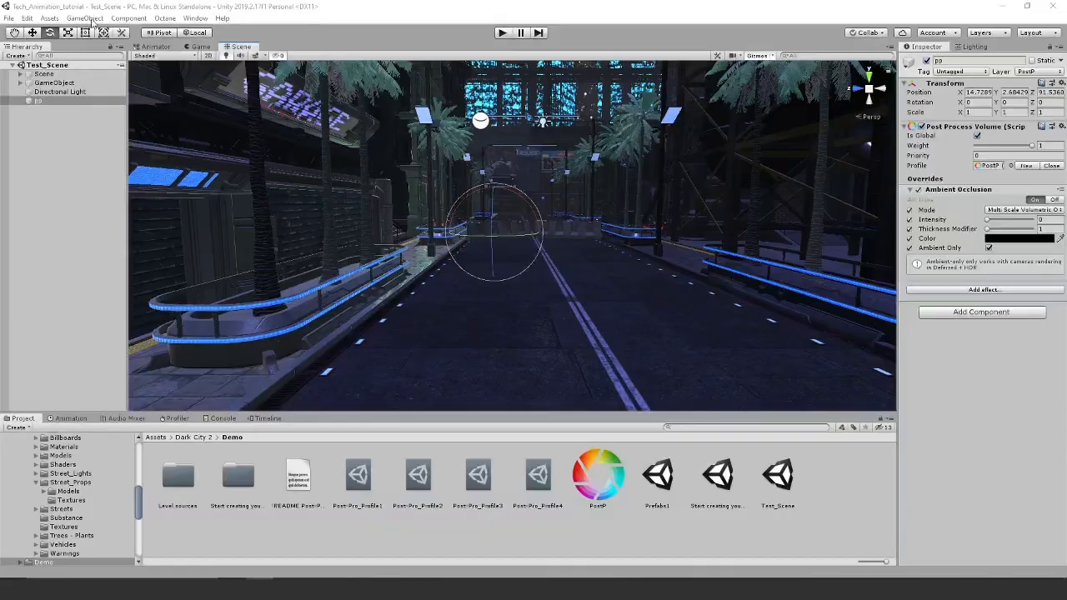
click(83, 16)
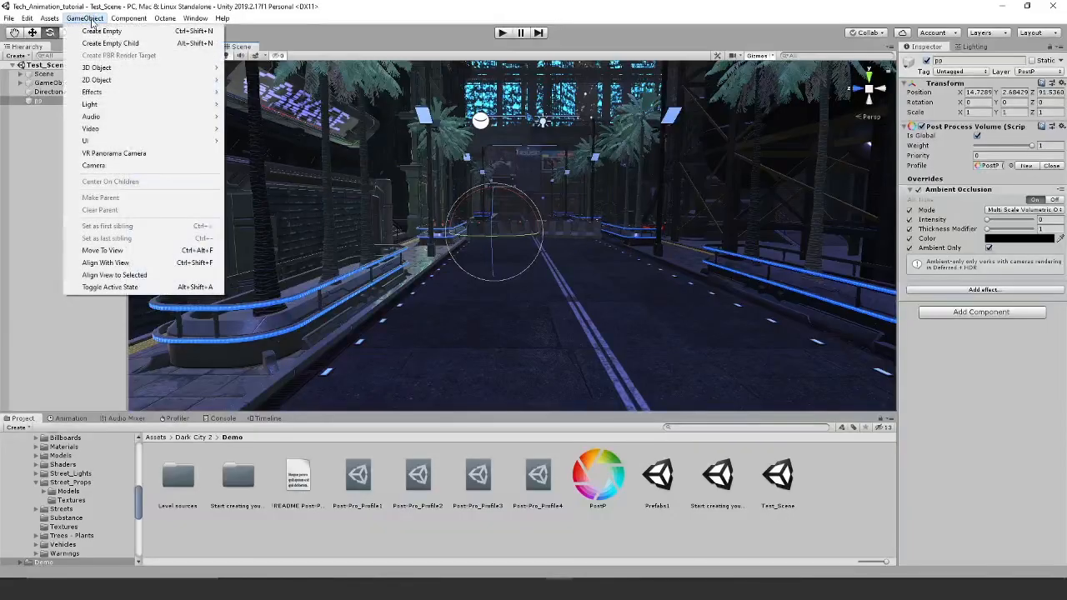
mouse_move(113, 154)
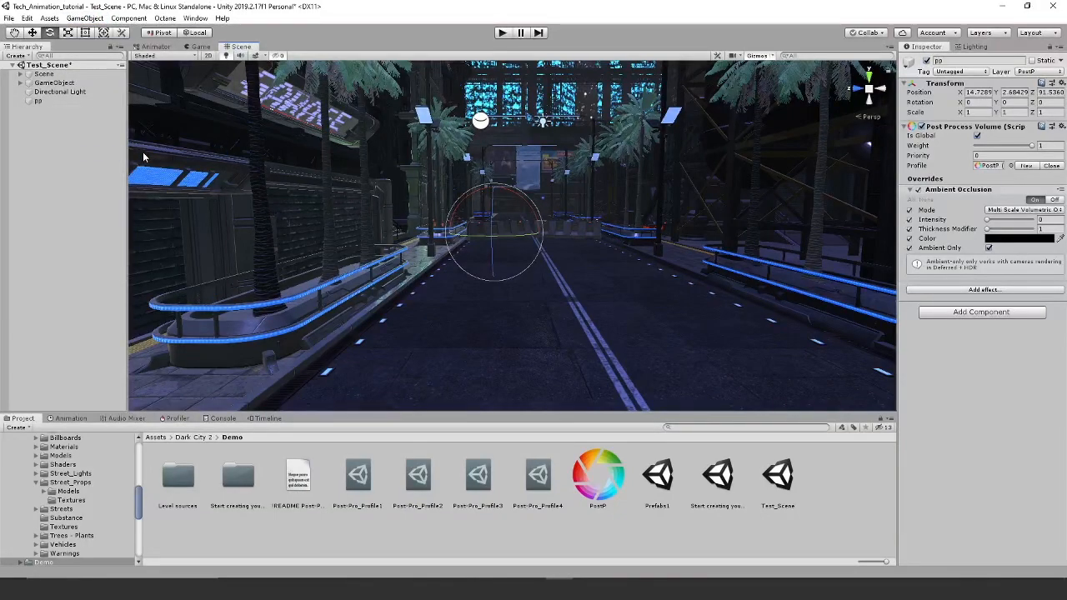
click(67, 83)
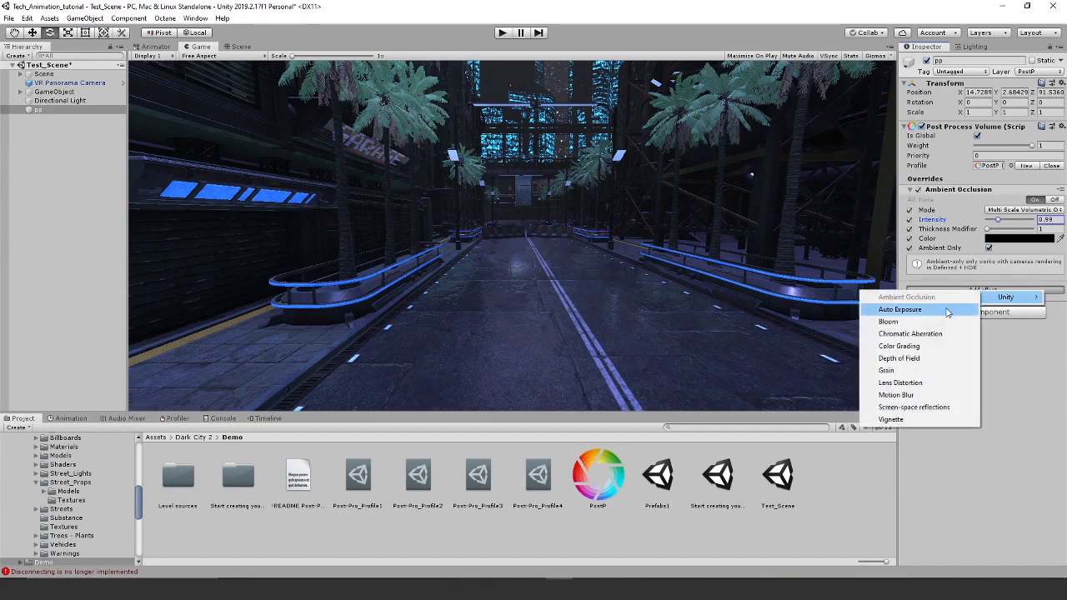
Add a Bloom effect to the post-processing volume for the neon glow.
click(887, 319)
text(12.9)
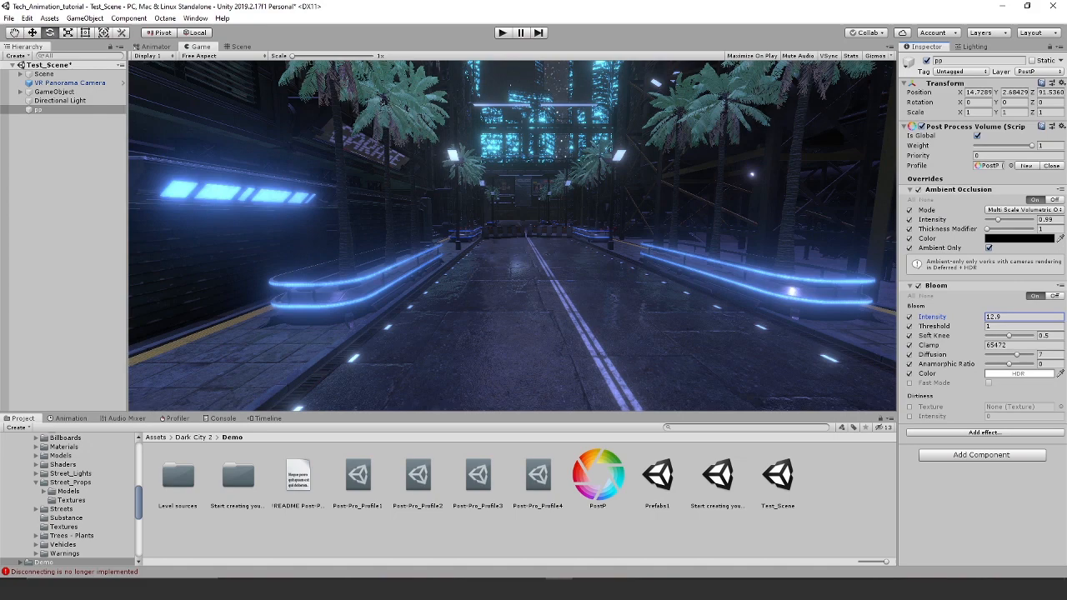
click(75, 84)
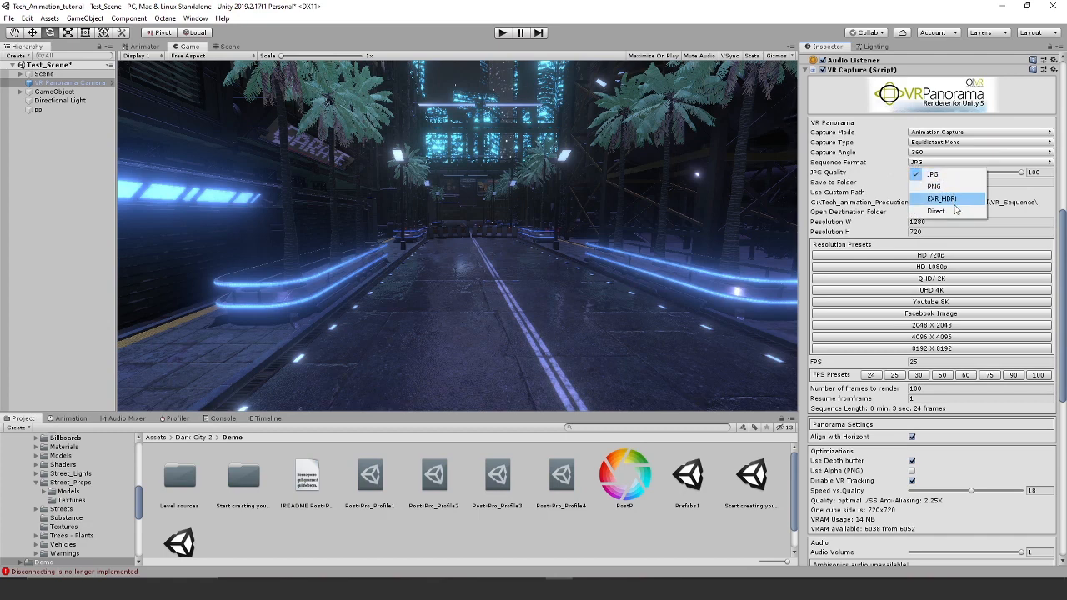
Keep JPG frames, set 9000 frames, and raise capture resolution to 3840×2160.
click(933, 173)
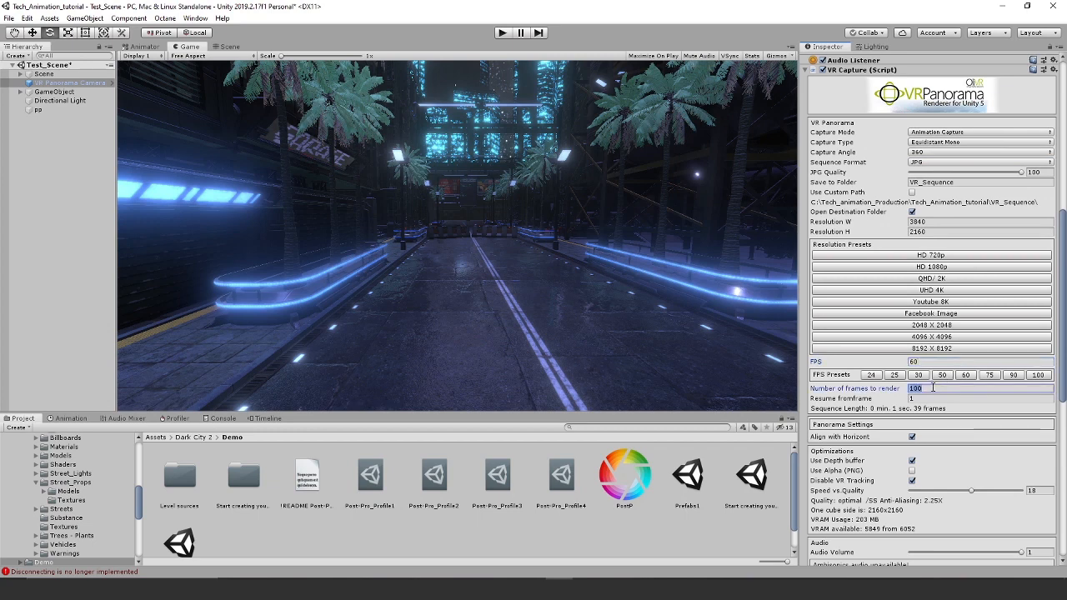
text(9000)
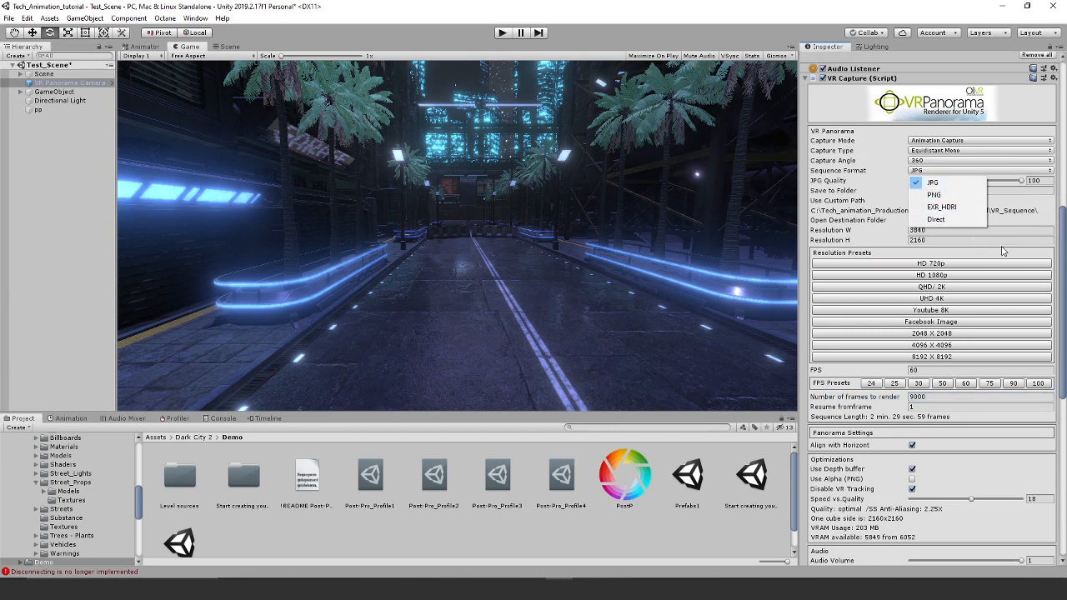
click(930, 182)
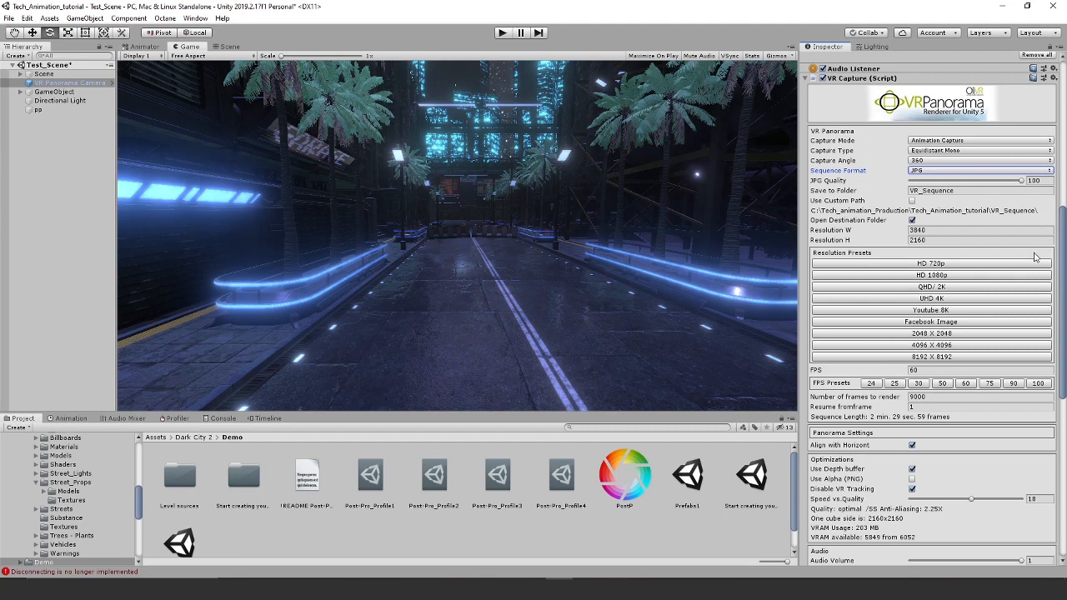
click(930, 263)
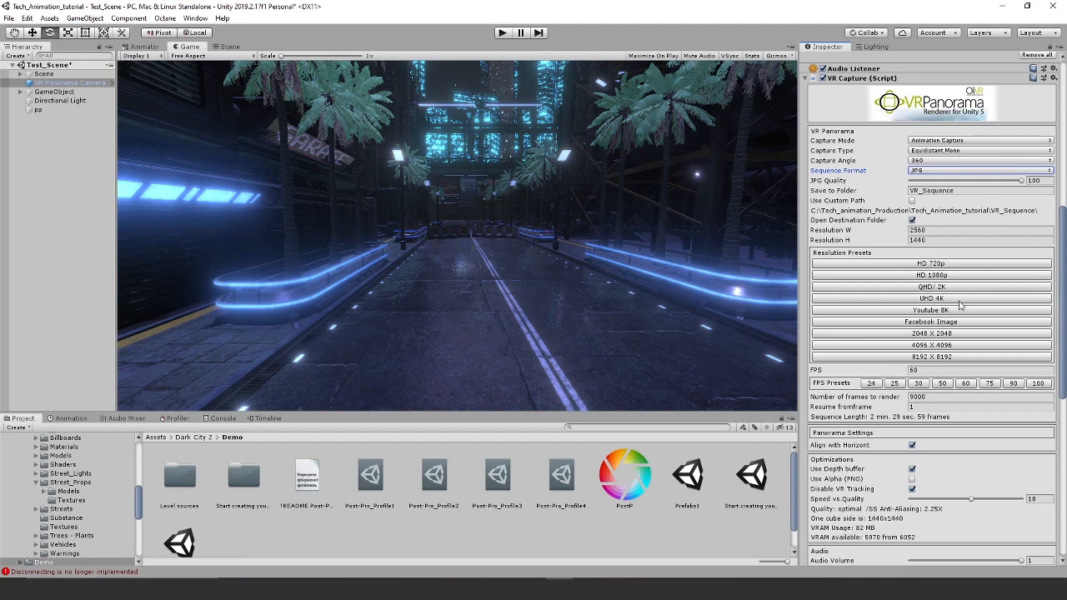
click(930, 296)
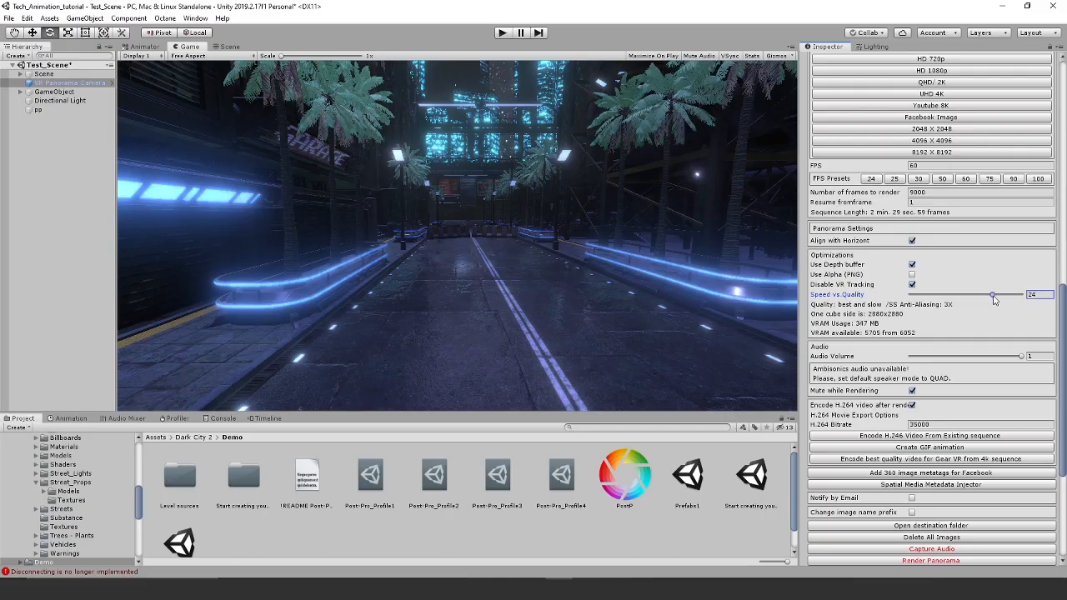
Drag Speed vs Quality down until supersampling anti-aliasing reads about 2x.
drag(991, 295, 989, 295)
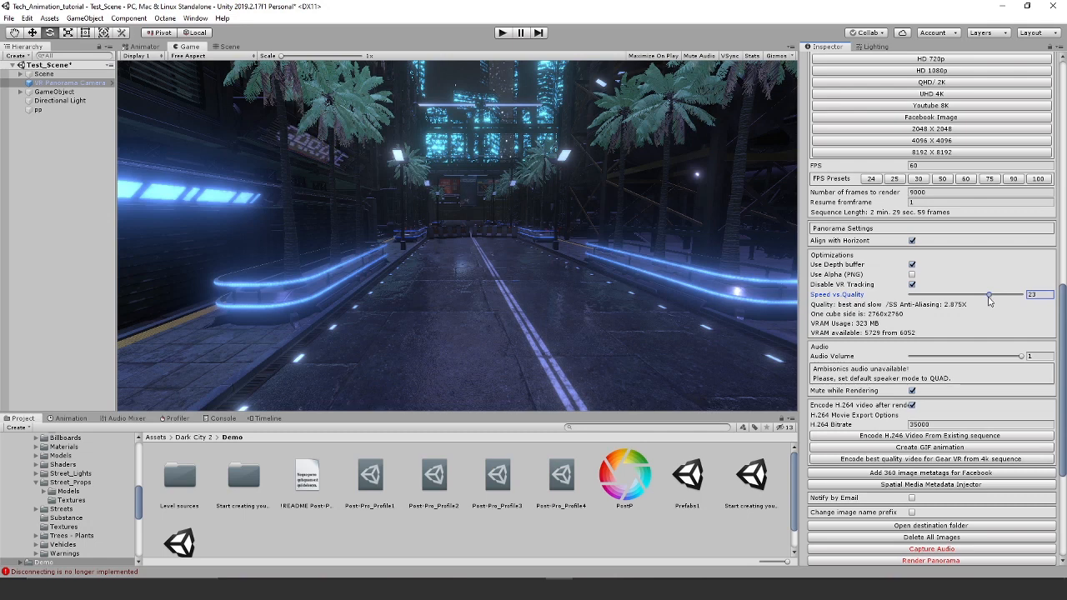
drag(990, 295, 986, 295)
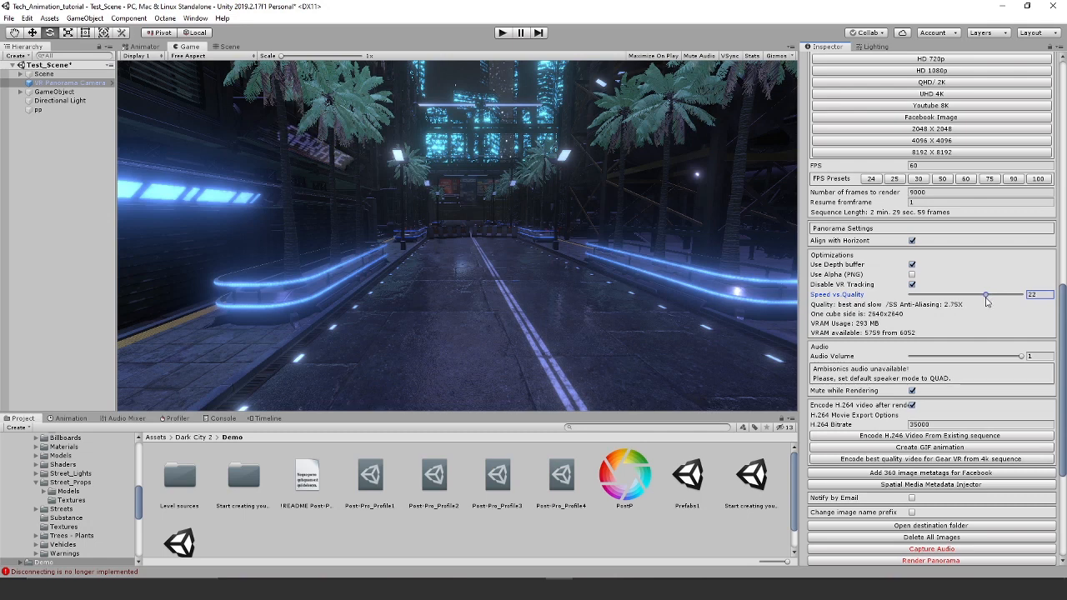
drag(986, 294, 980, 294)
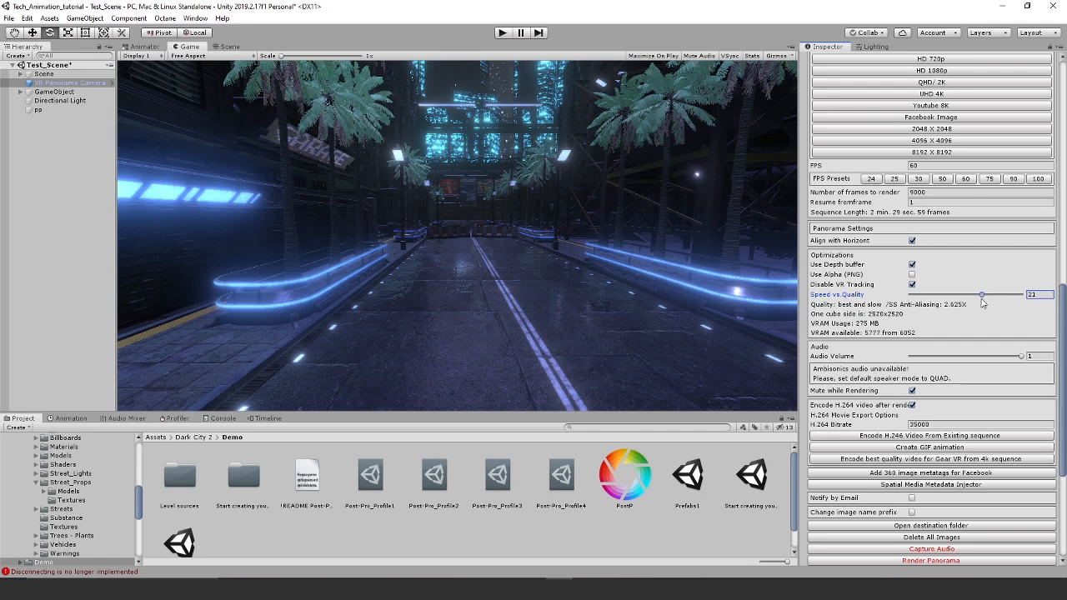
drag(981, 294, 977, 293)
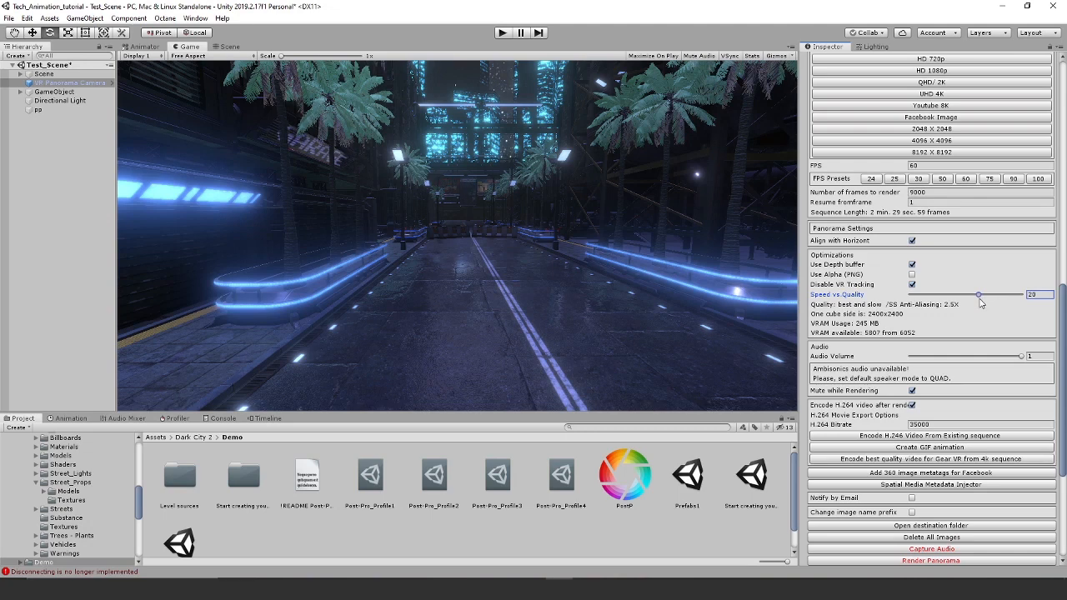
drag(976, 293, 973, 293)
text(200)
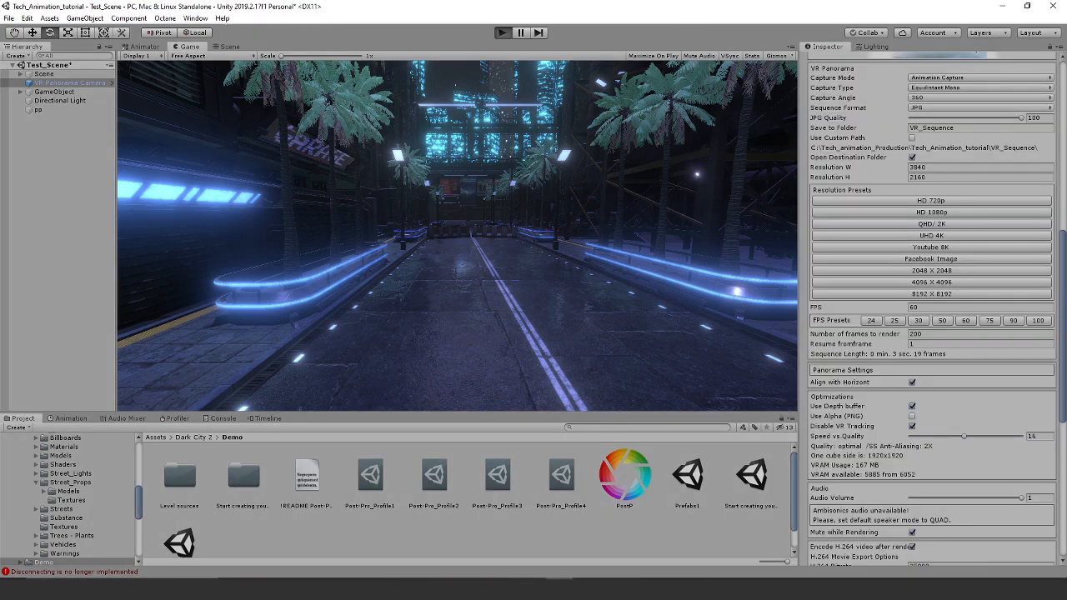
click(502, 33)
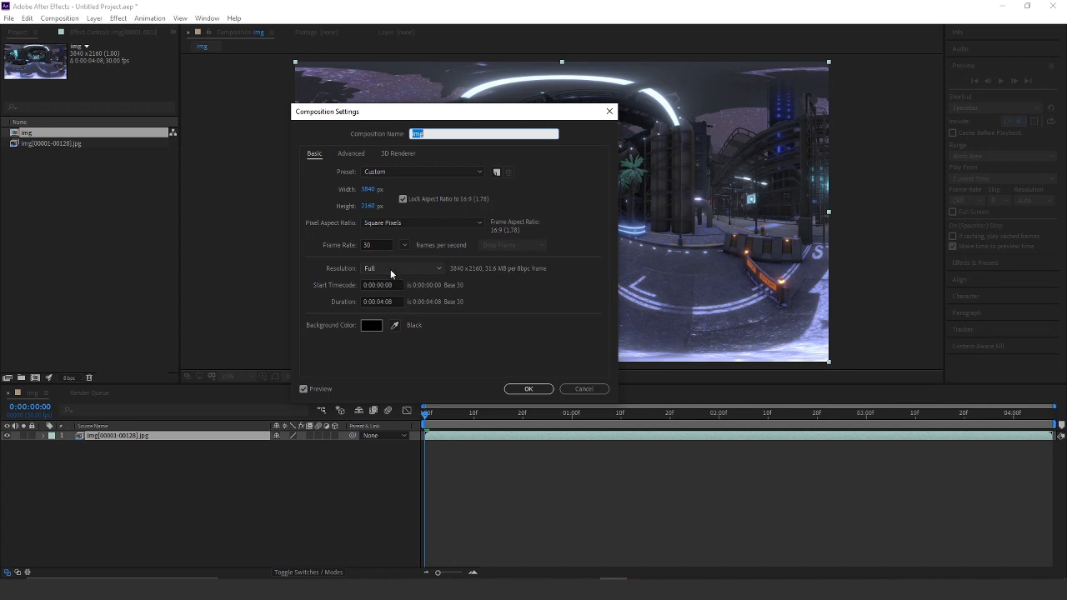
Select the img composition's Frame Rate value in Composition Settings to replace it.
click(375, 243)
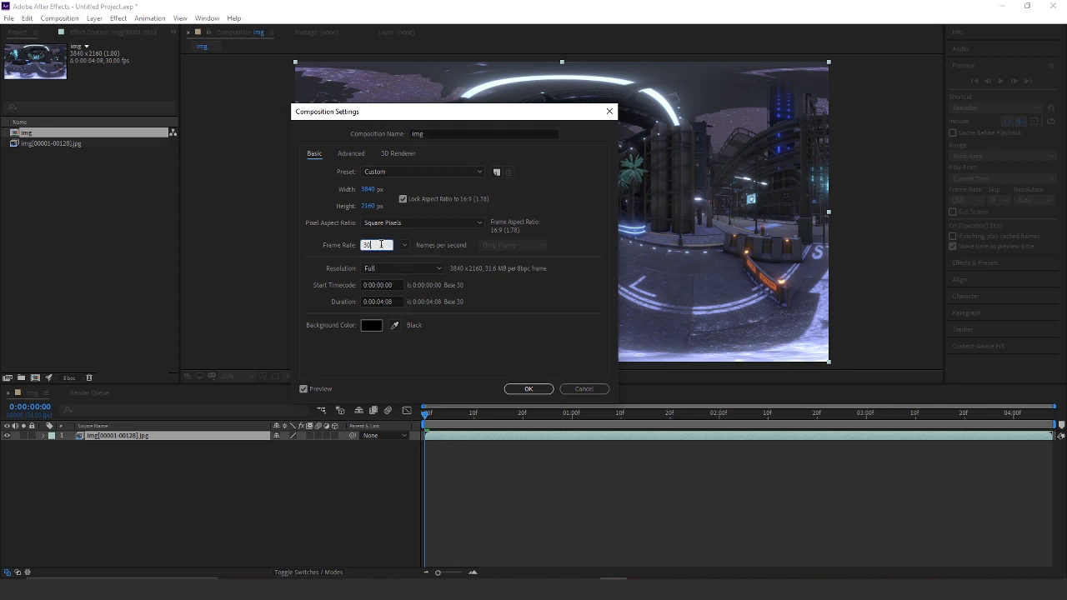
triple_click(373, 244)
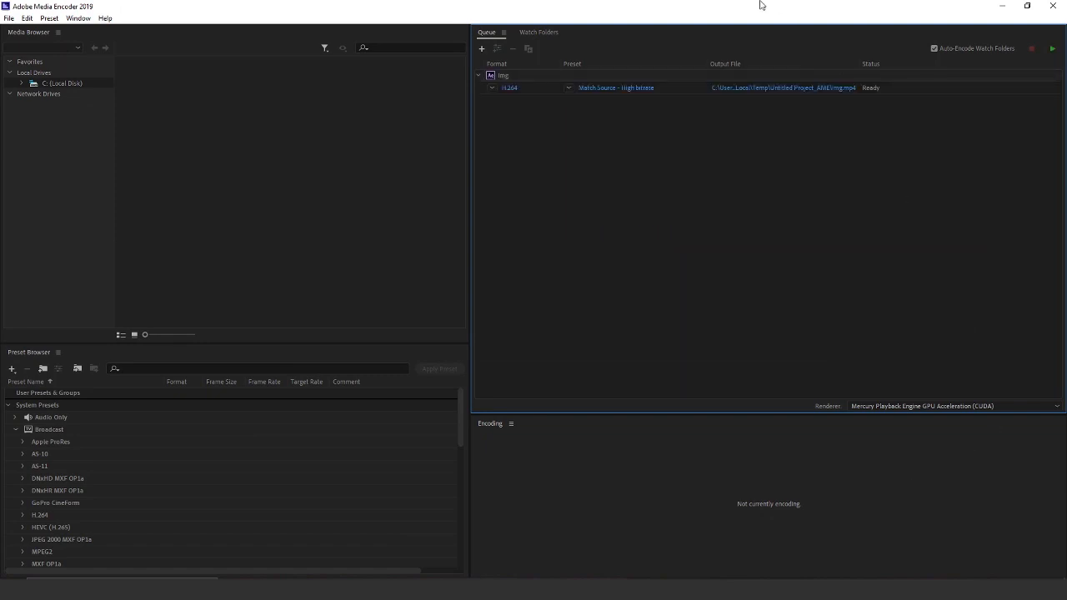
mouse_move(741, 90)
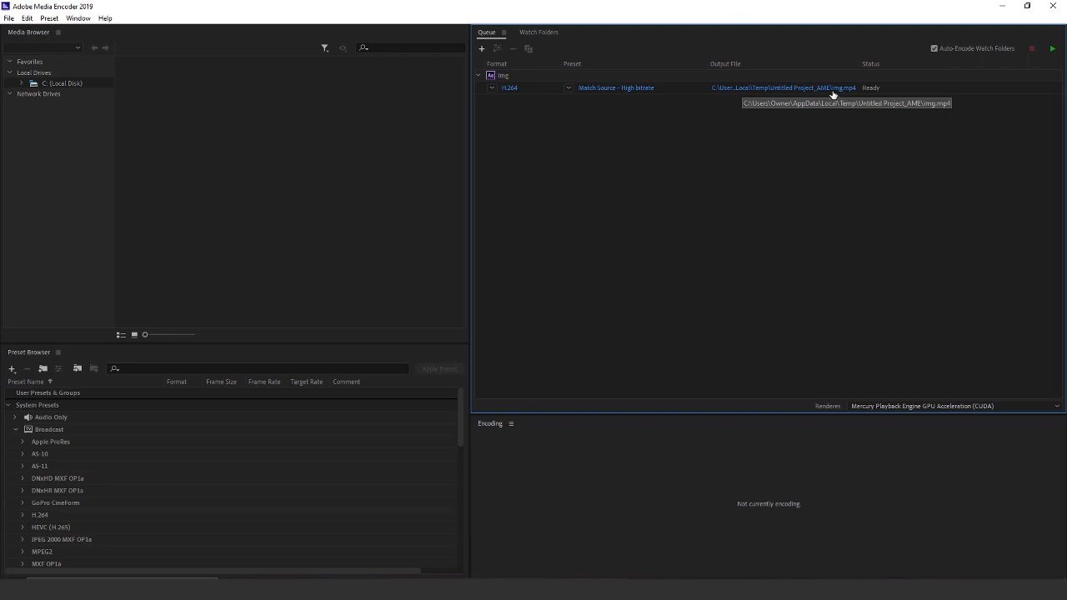
In the img job's Export Settings, tick Video is VR and raise target and maximum bitrate.
click(1052, 48)
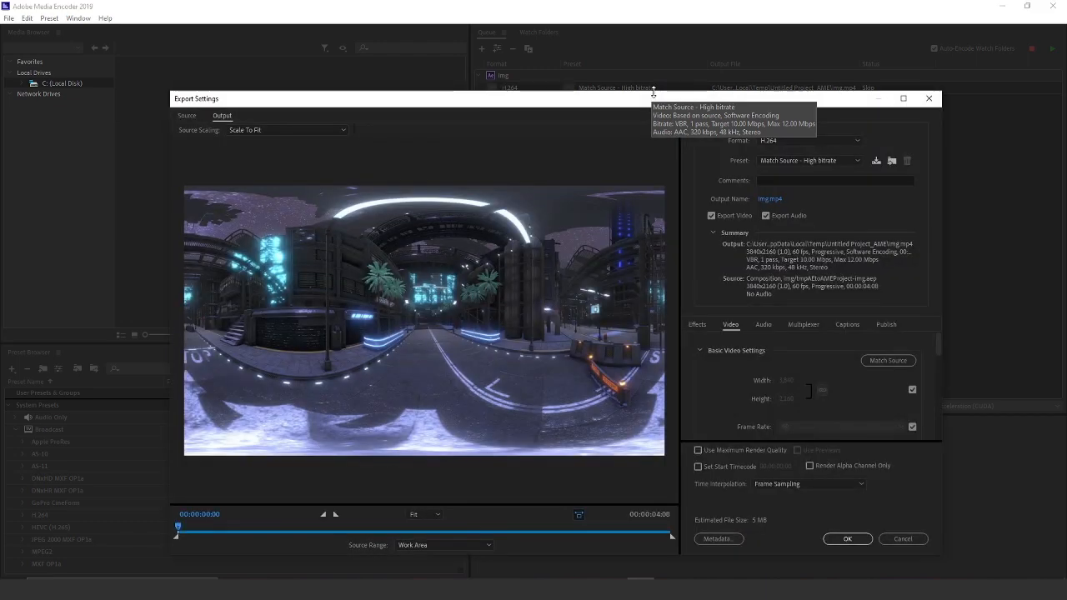
scroll(down, 3)
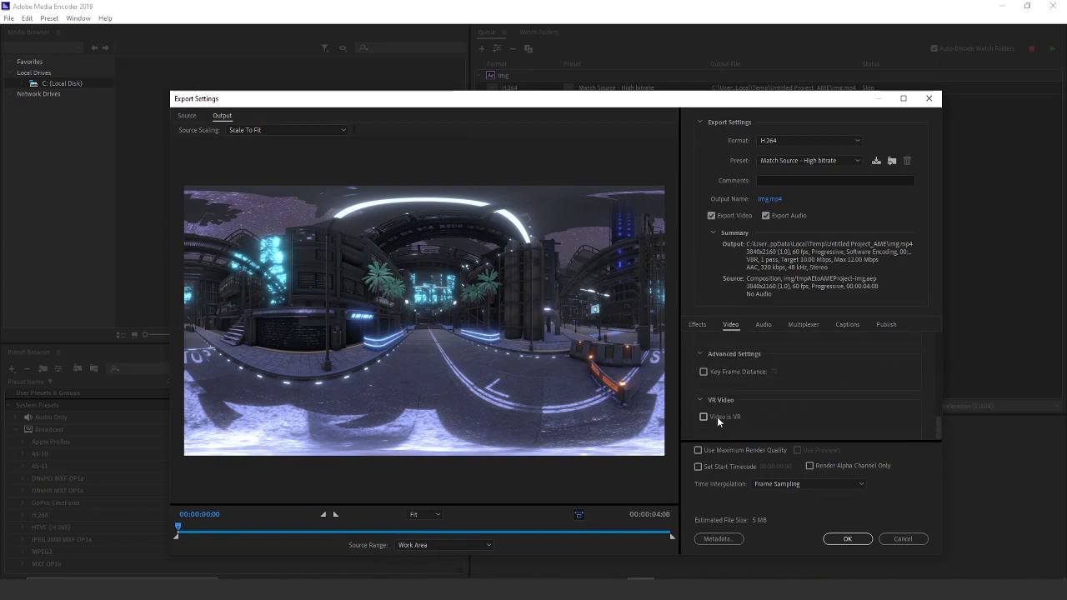
click(703, 417)
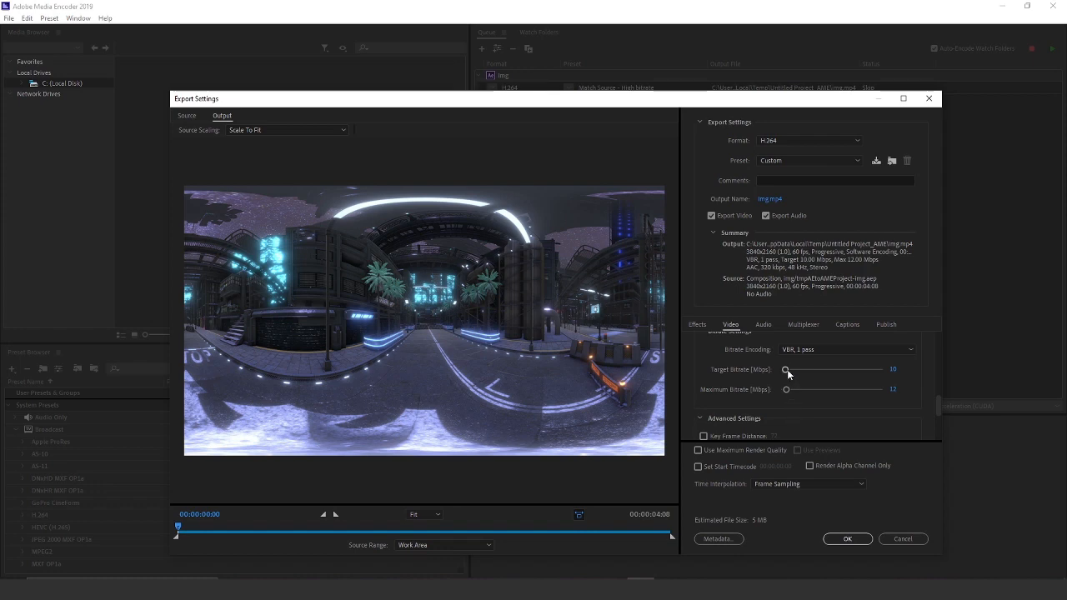
drag(785, 370, 884, 370)
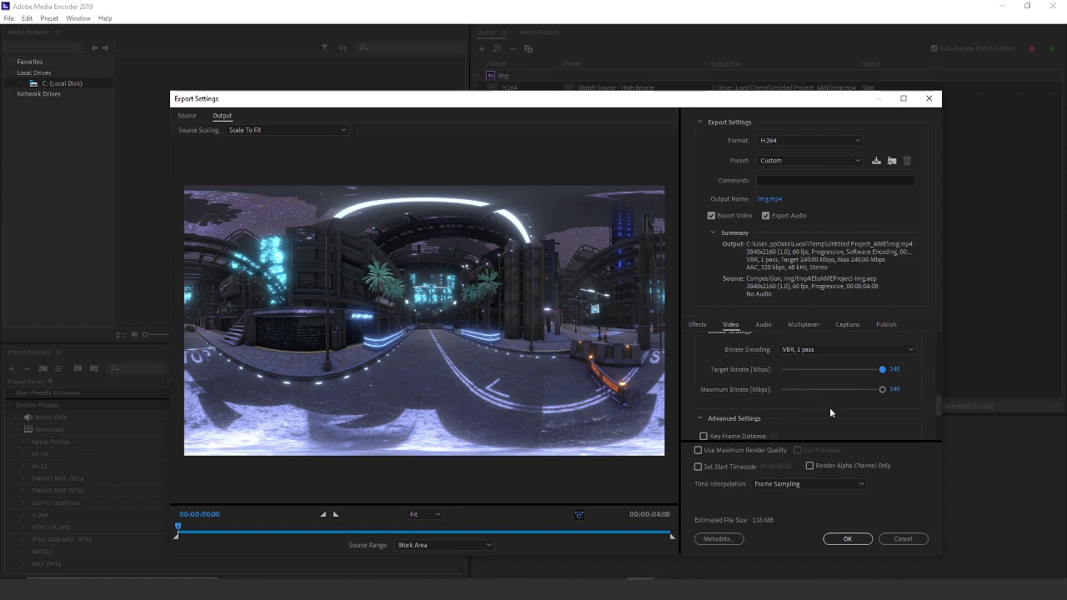
Confirm the custom H.264 settings and start encoding the queued img video.
scroll(down, 3)
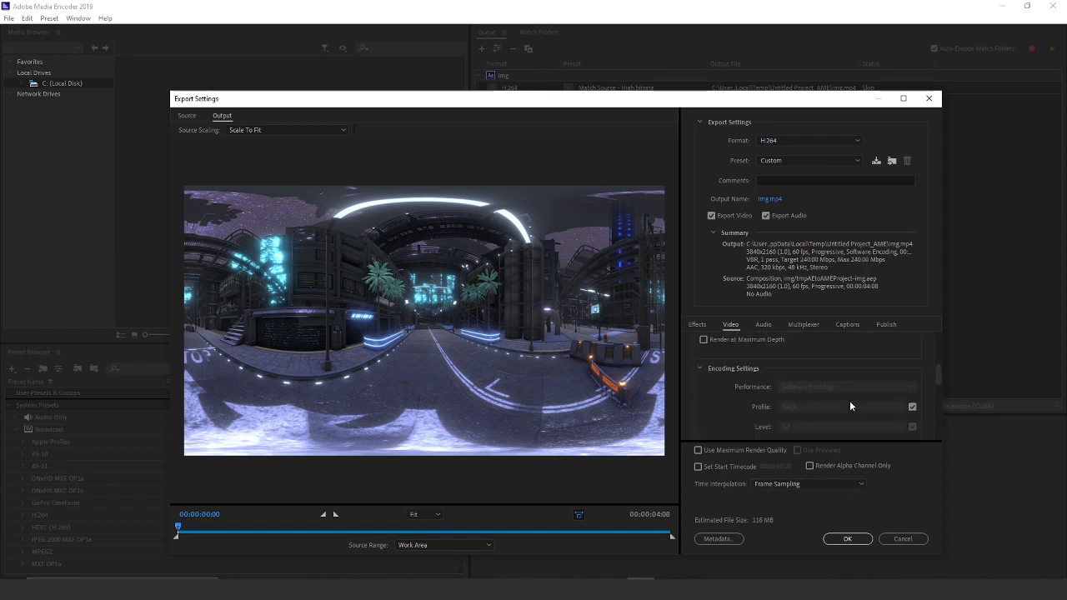
click(847, 538)
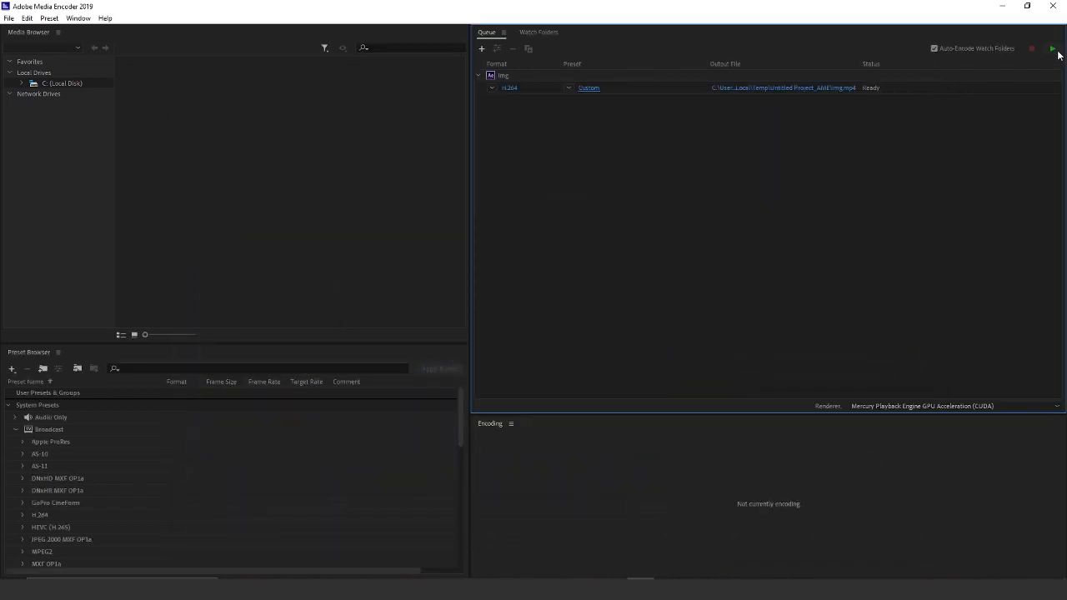
click(1051, 48)
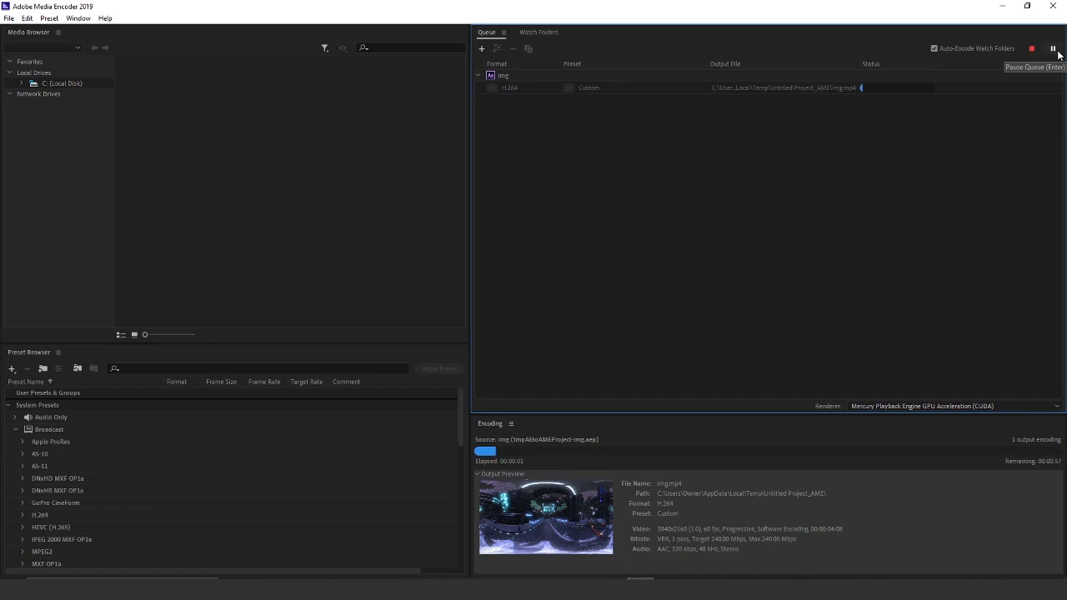